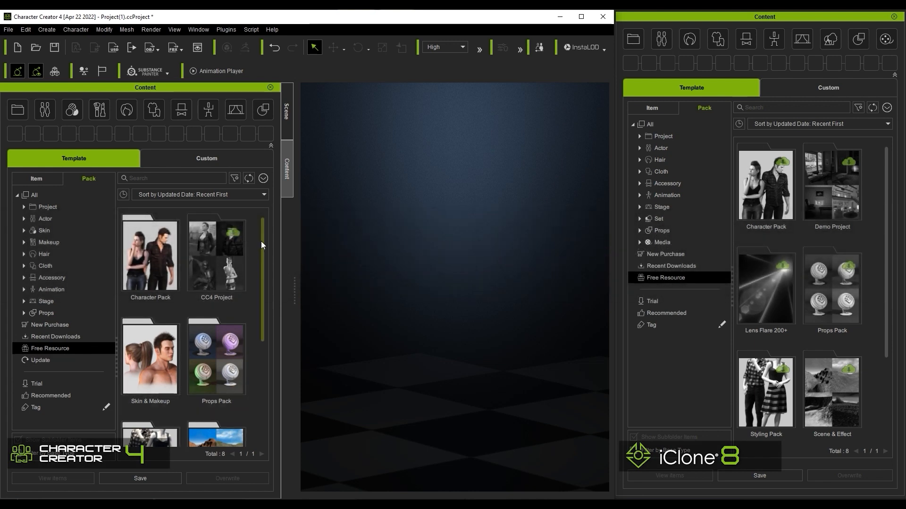
Step: Select the Character Pack in iClone's content panel and open it to list its CC4 actors
scroll("down", 3)
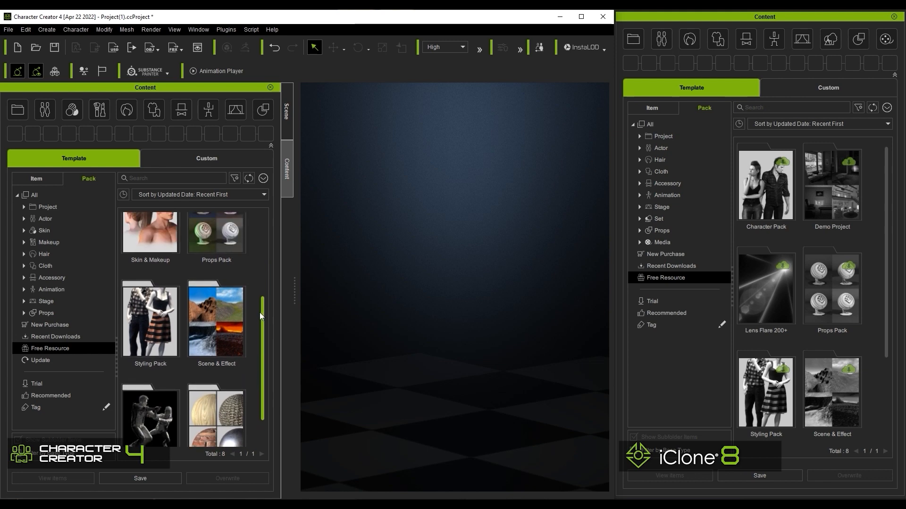
scroll("up", 3)
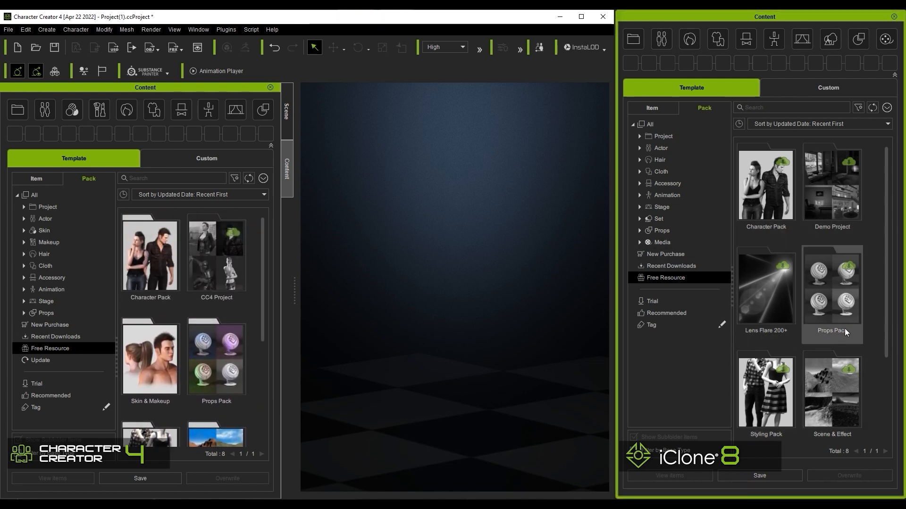
scroll("down", 3)
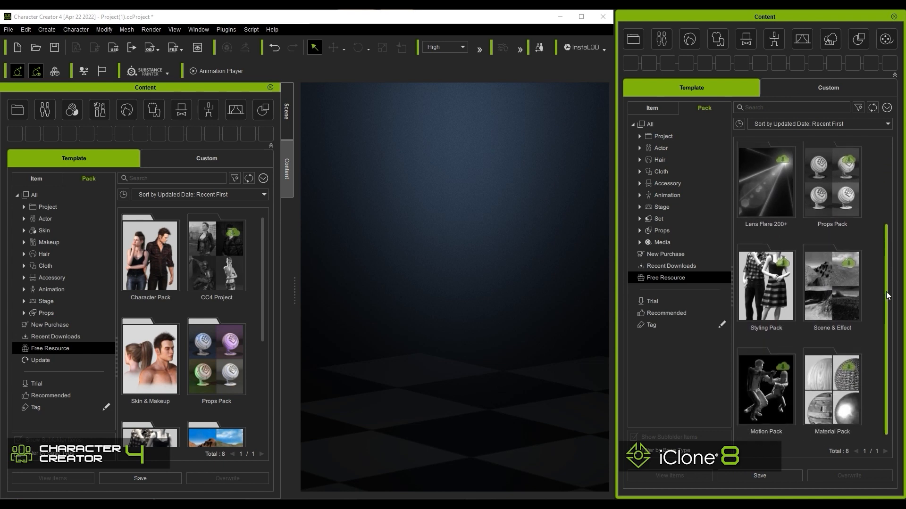
scroll("up", 3)
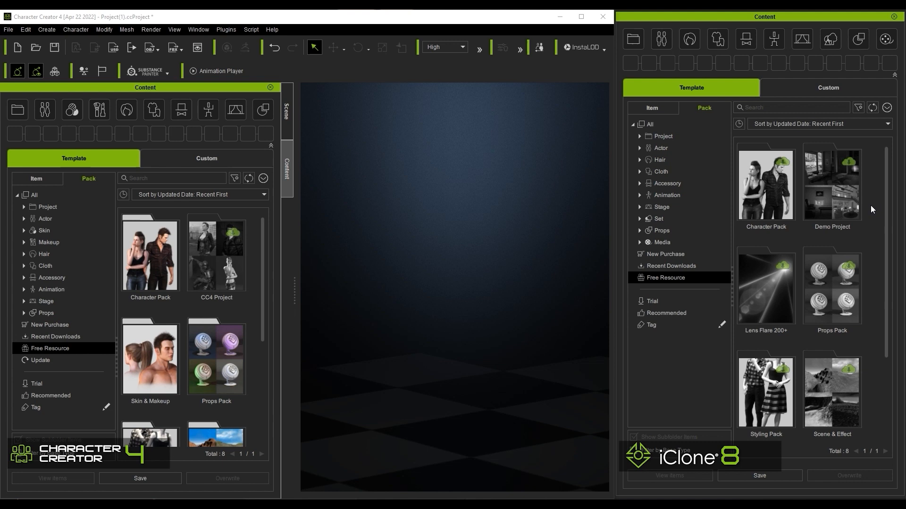
left_click(765, 188)
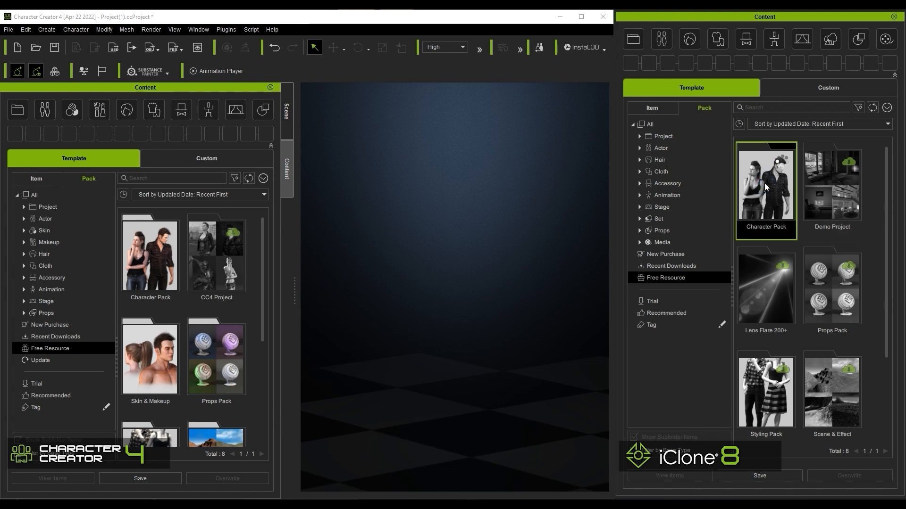
left_click(765, 190)
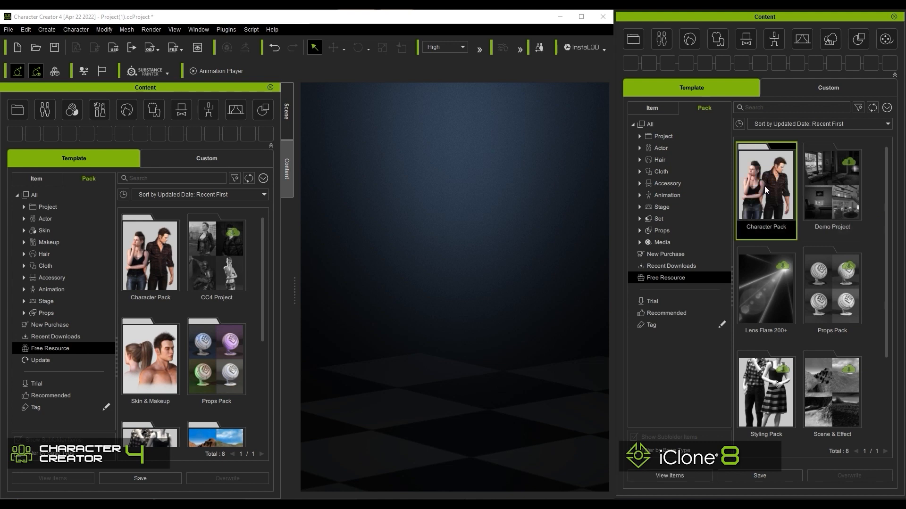
double_click(765, 190)
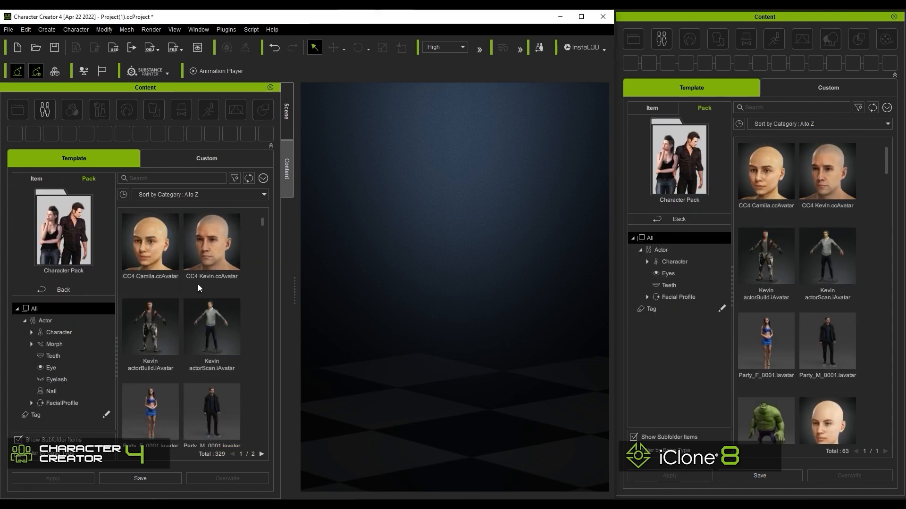
Step: Find CC4 Camila's files on disk, revealing the shared Reallusion Templates Actor\Character folder path
right_click(150, 242)
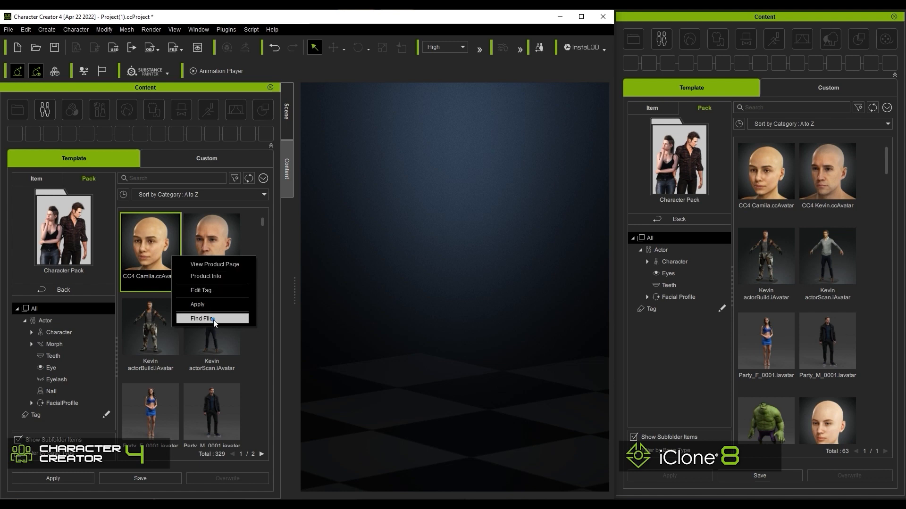
left_click(202, 318)
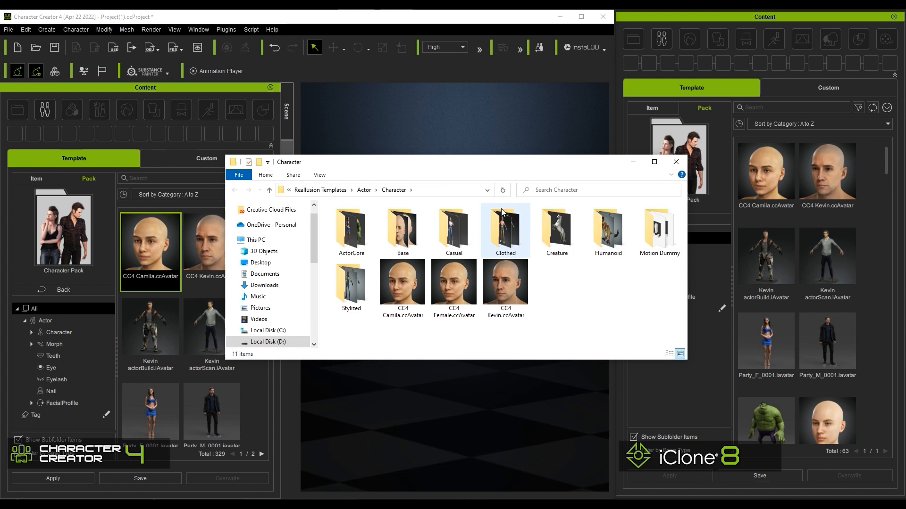
left_click(381, 190)
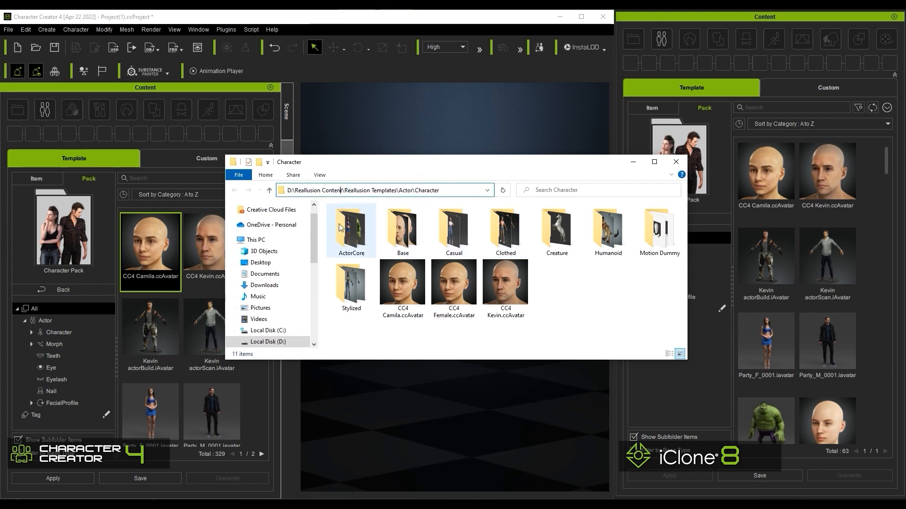
left_click(675, 161)
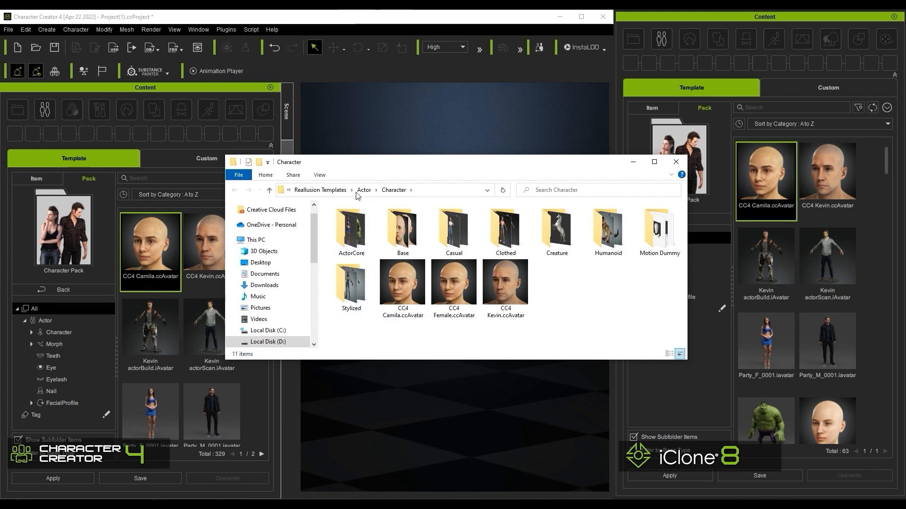
left_click(359, 189)
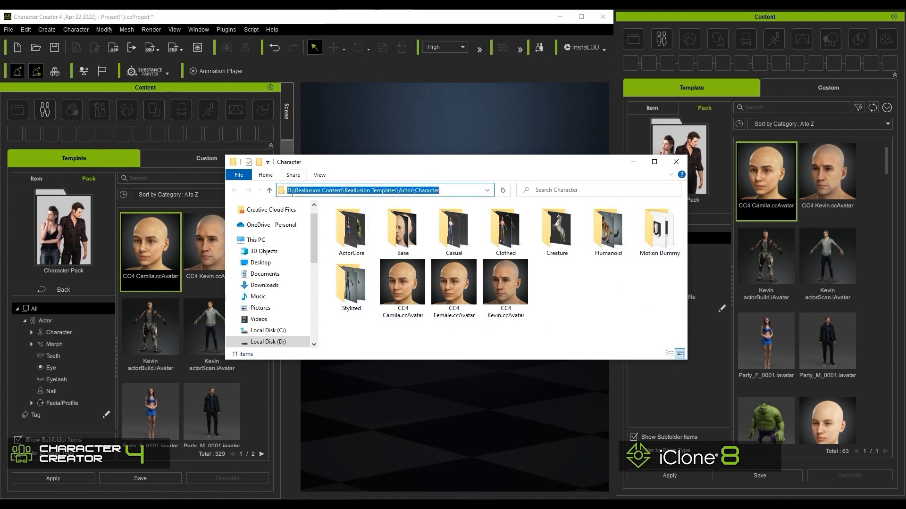
left_click(675, 161)
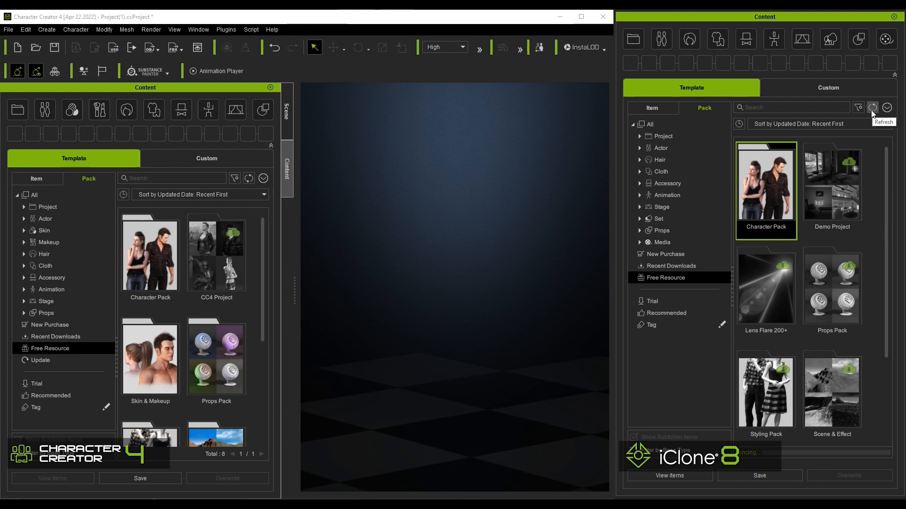
Step: Refresh iClone's content listing so the IC Project folder and Update category appear
left_click(872, 107)
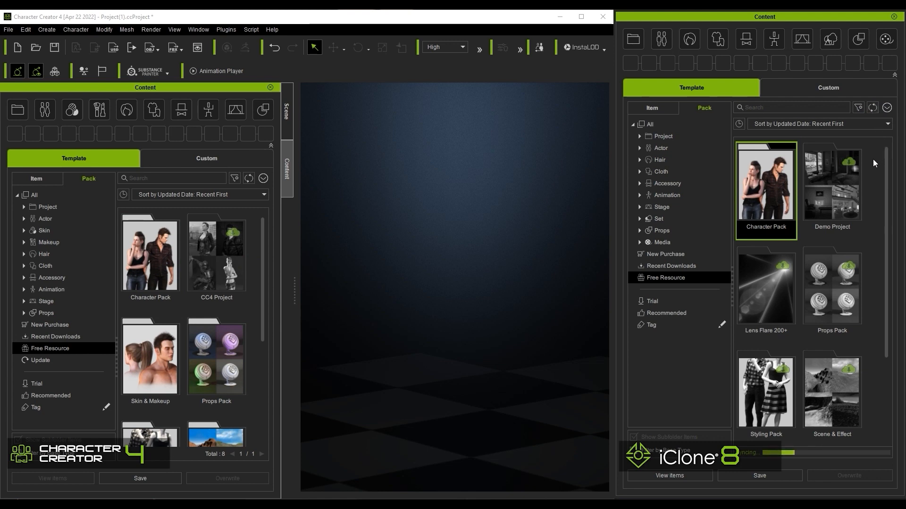
left_click(640, 136)
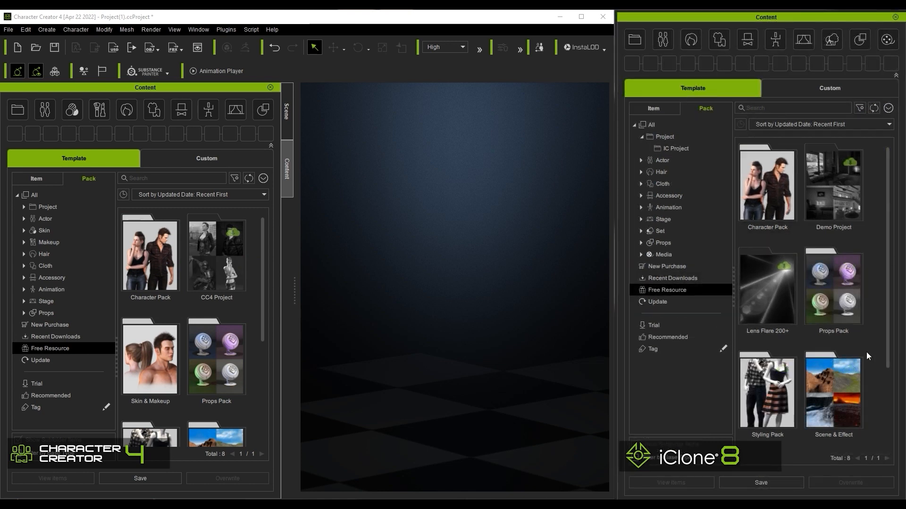
scroll("down", 3)
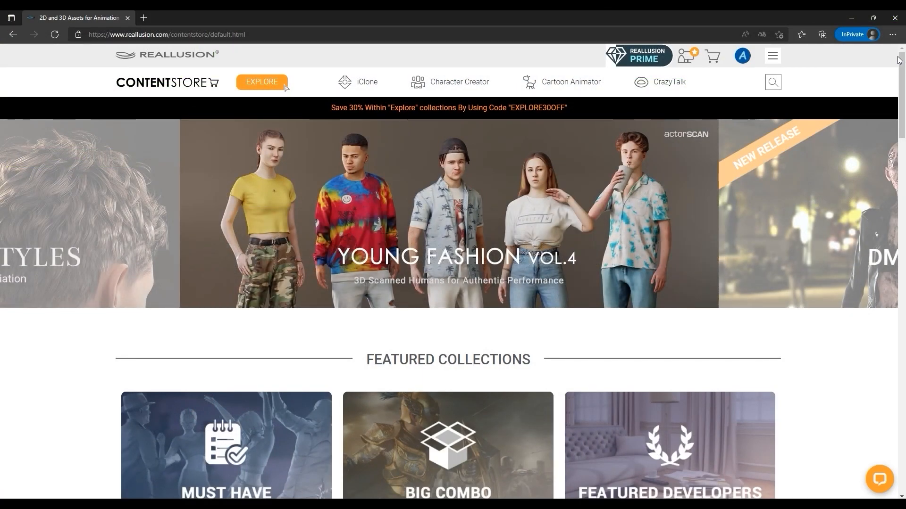
Step: Browse the Must Have collection and view the cart holding Assassin Moves and Adventure Figures at $248.00
left_click(226, 444)
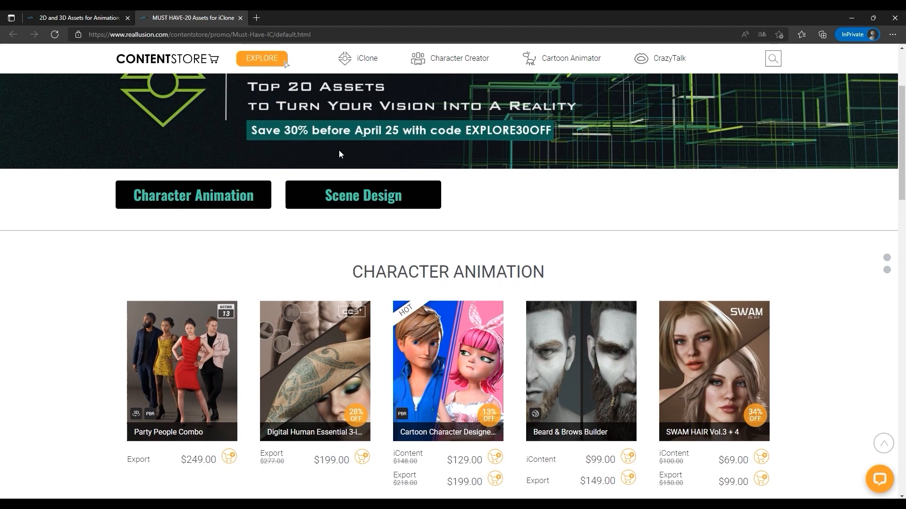
scroll("down", 3)
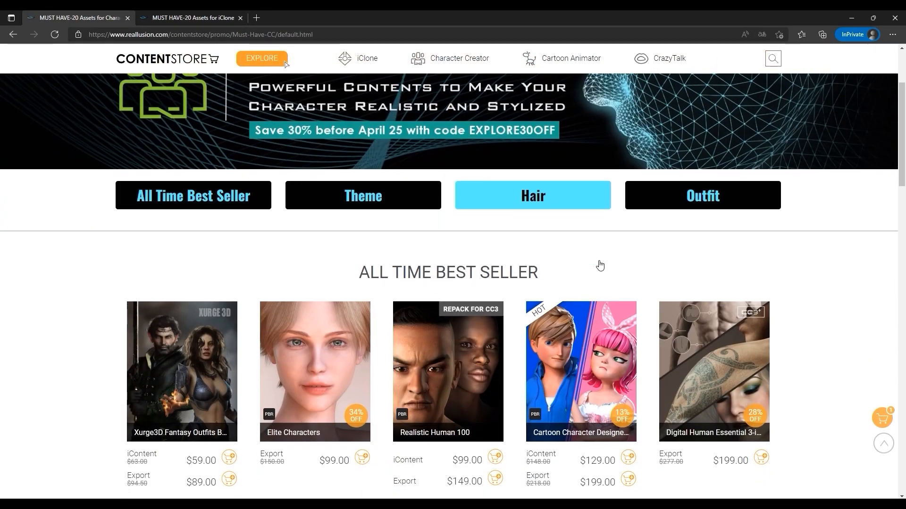
scroll("down", 3)
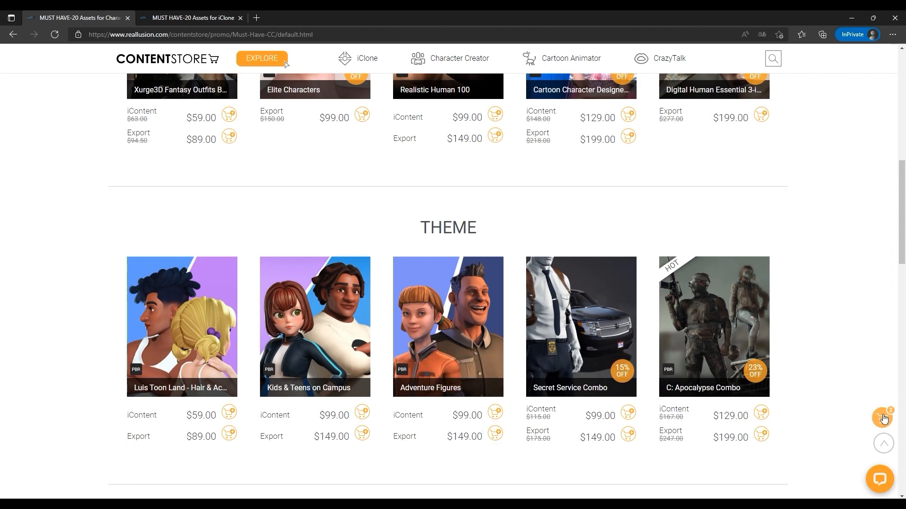
left_click(883, 418)
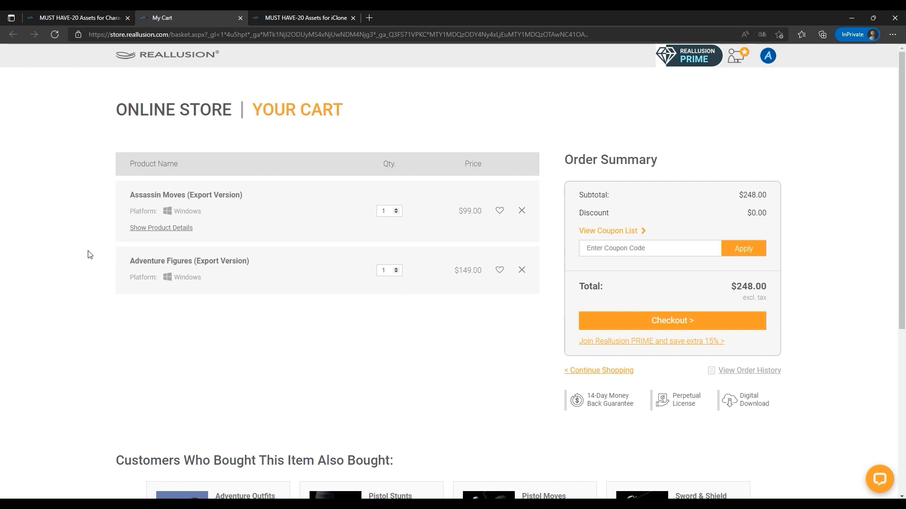
mouse_move(671, 321)
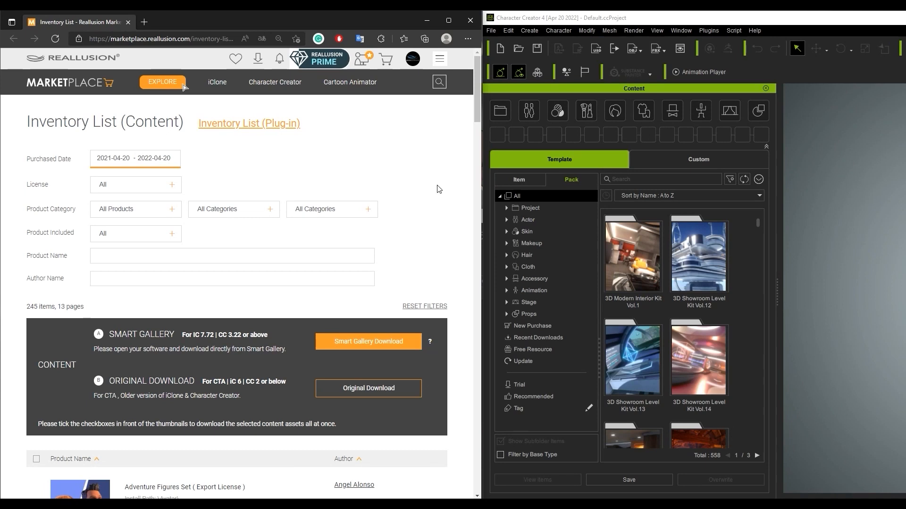
Step: Start Smart Gallery download of Adventure Figures Set from the account inventory and switch to Character Creator
left_click(412, 58)
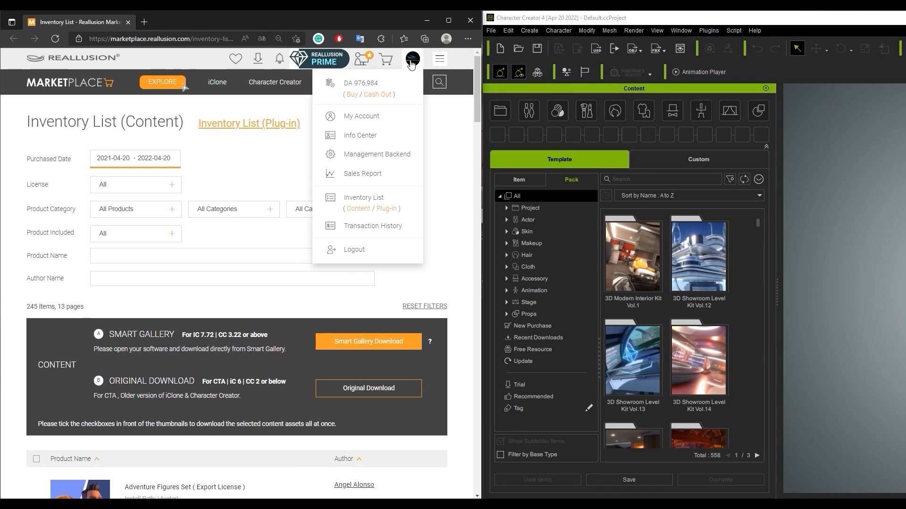
mouse_move(358, 213)
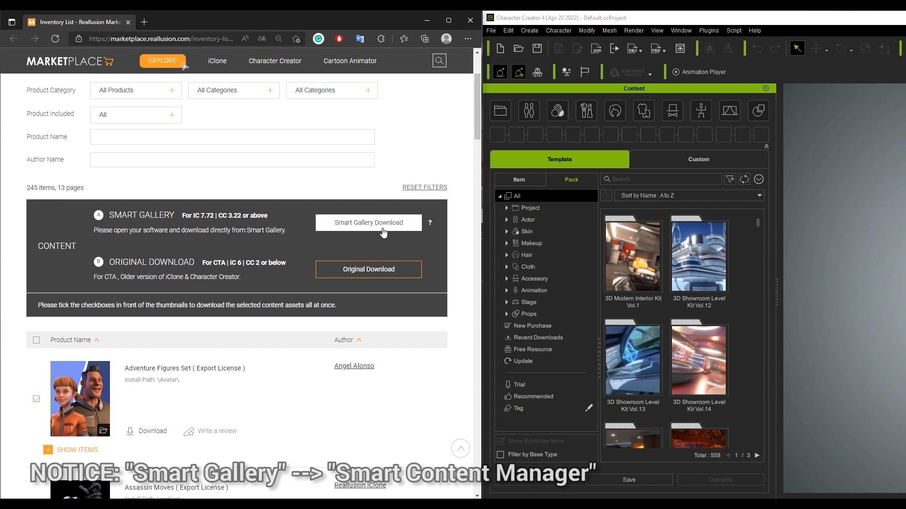
mouse_move(405, 231)
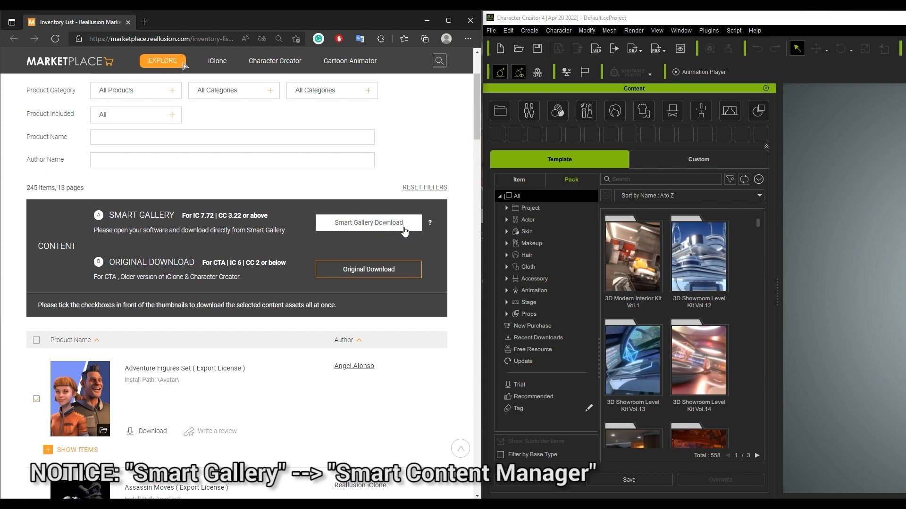
left_click(368, 223)
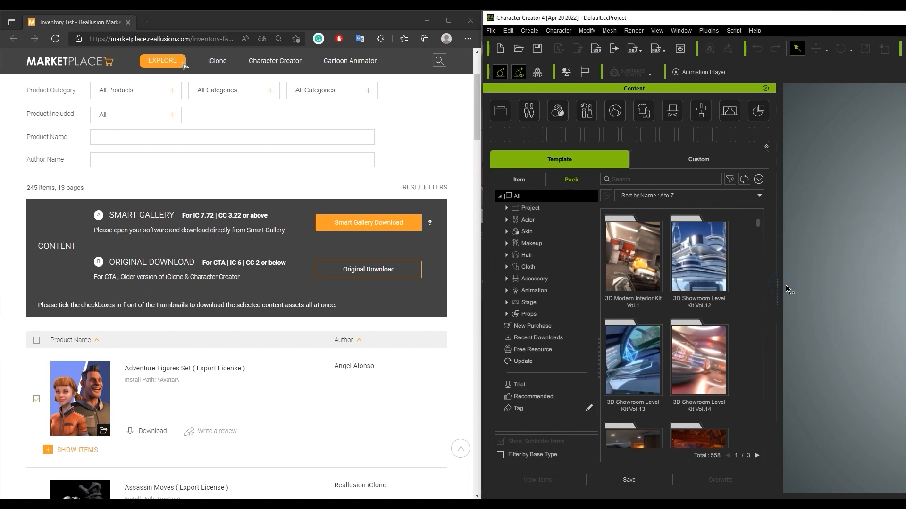
left_click(532, 338)
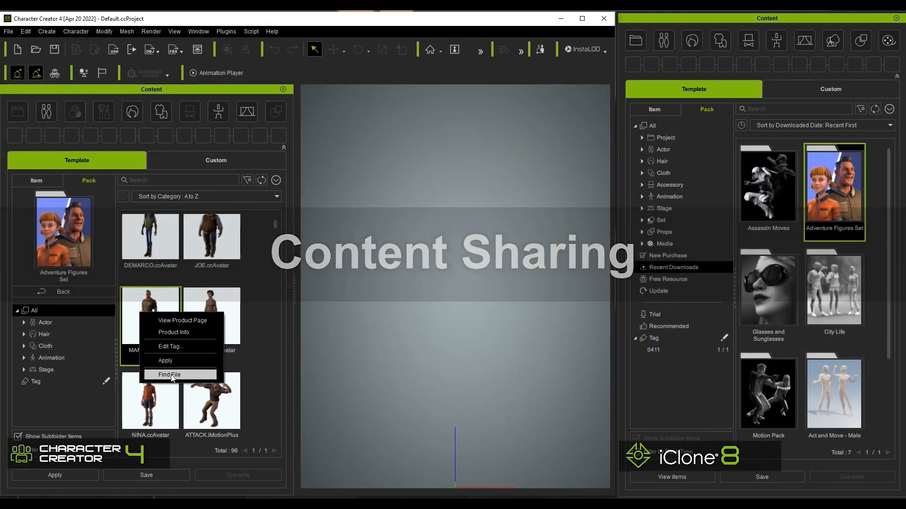
Step: Locate MANNY's file from both apps, confirming the five ccAvatars share one Adventure Figures folder
left_click(169, 375)
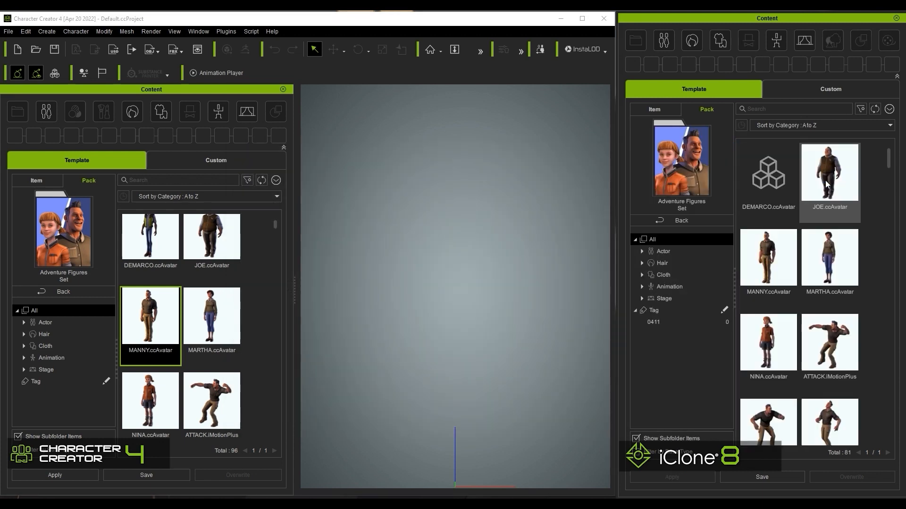
right_click(768, 263)
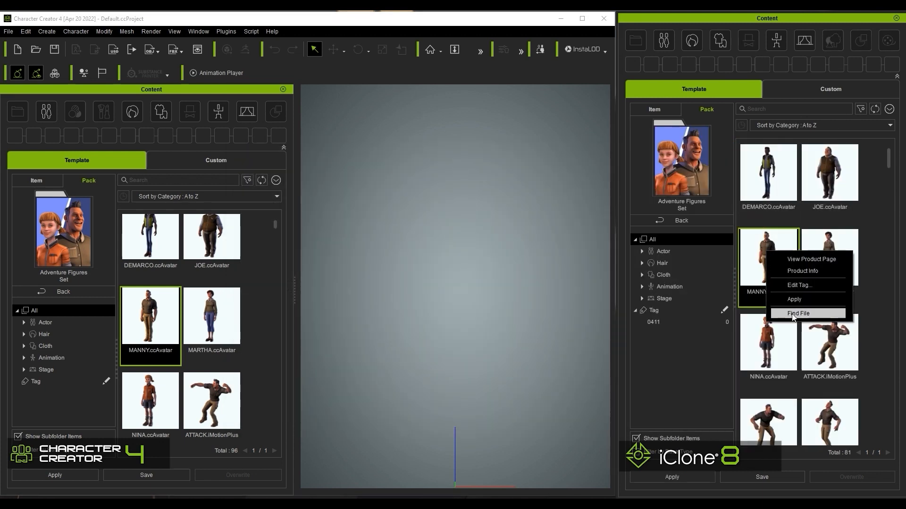
left_click(798, 314)
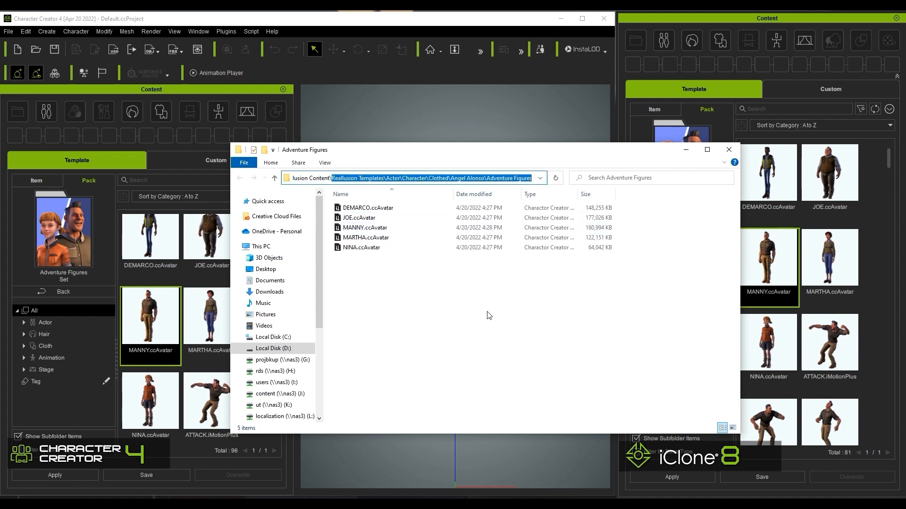
left_click(728, 150)
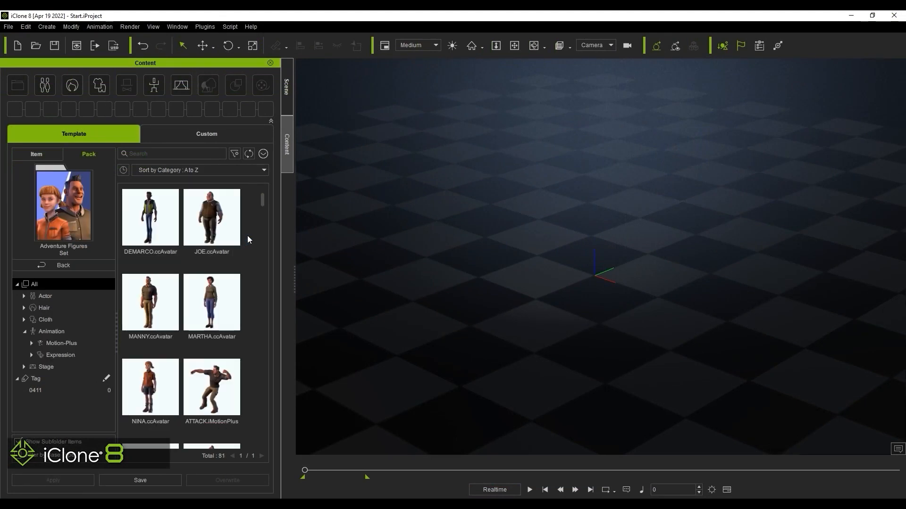
Step: Load MANNY into the iClone scene and apply the Jump_to_Land stunt from Assassin Moves
double_click(150, 302)
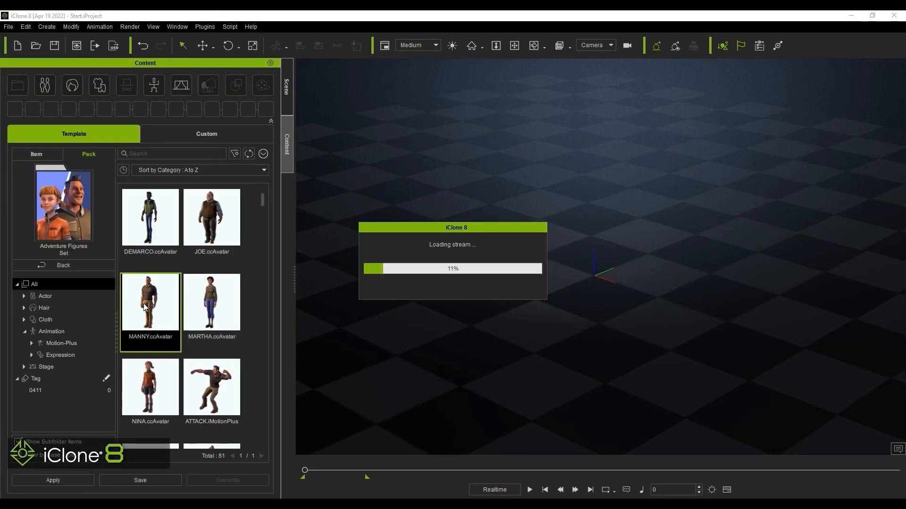
double_click(149, 303)
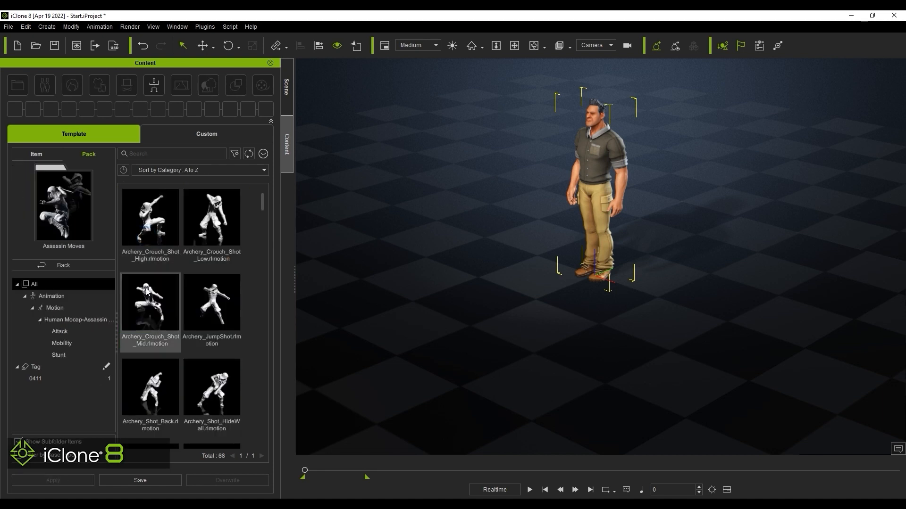
left_click(59, 355)
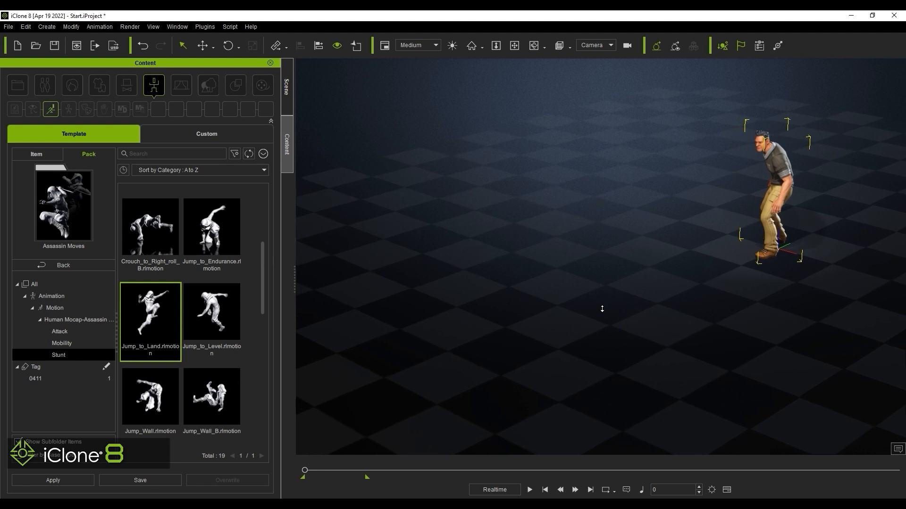
left_click(528, 489)
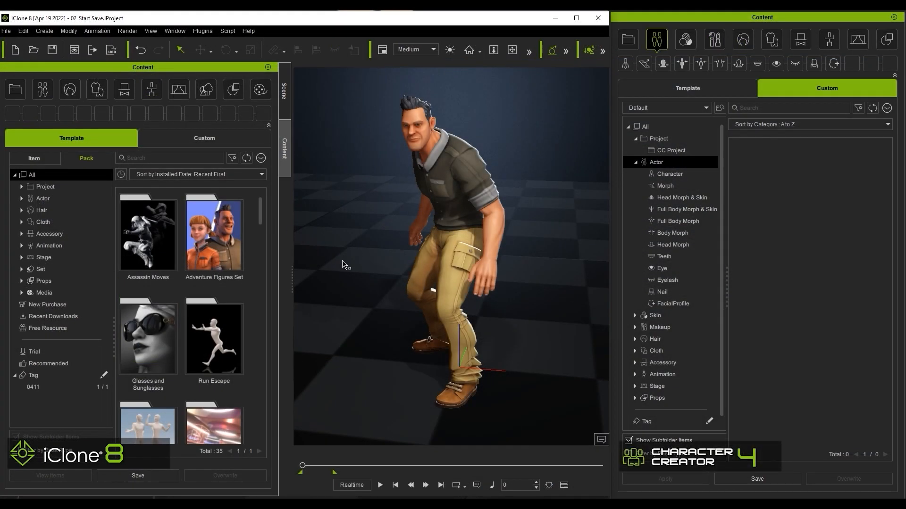
mouse_move(594, 312)
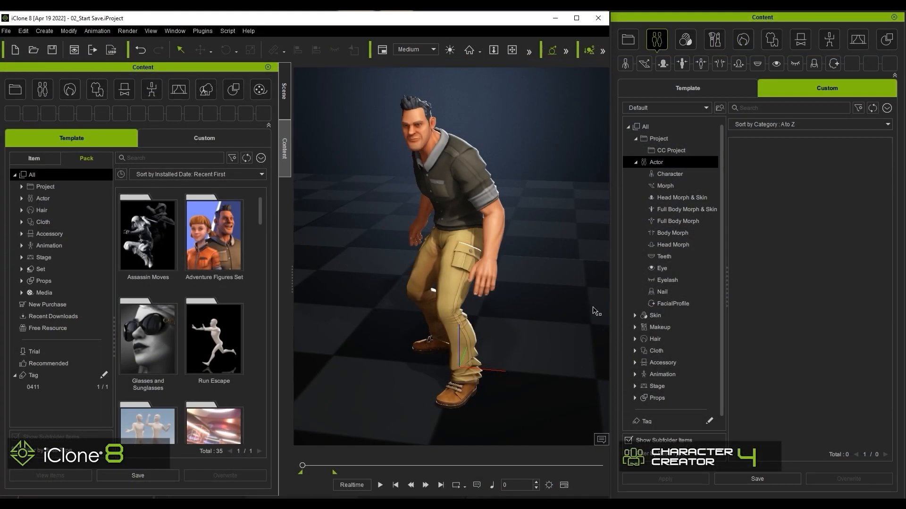
mouse_move(256, 267)
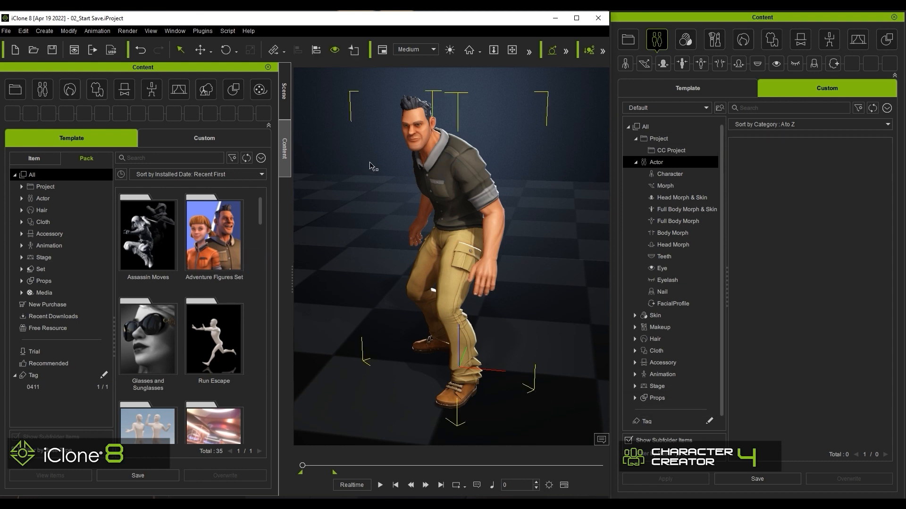
Step: Save MANNY as a custom Actor/Character named Avatar in iClone's custom library
left_click(204, 137)
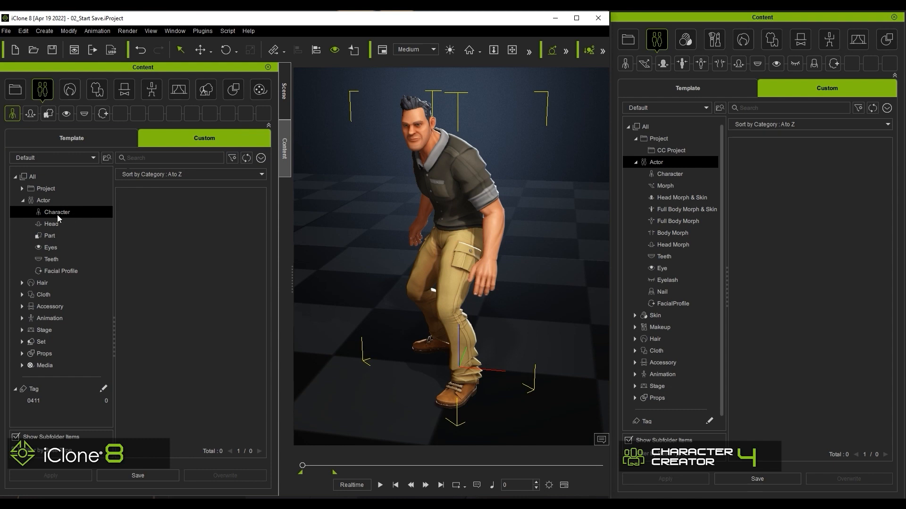
left_click(138, 476)
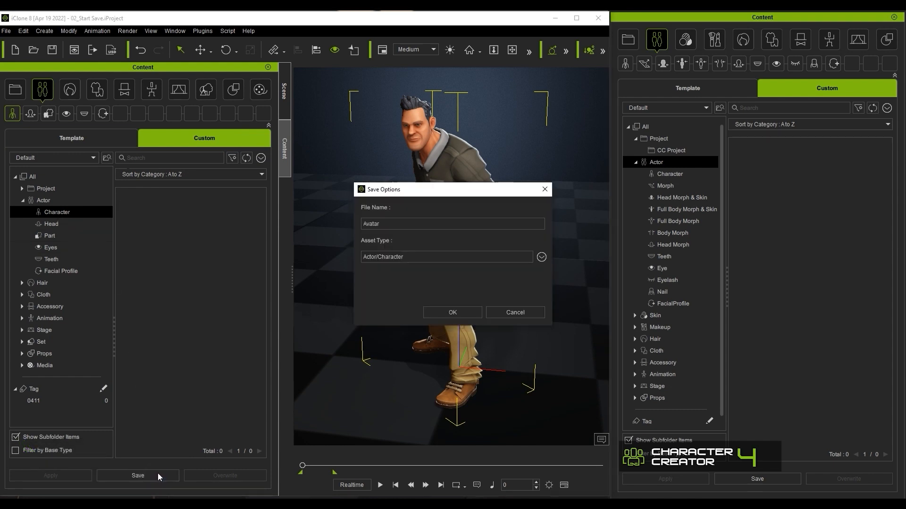
mouse_move(421, 303)
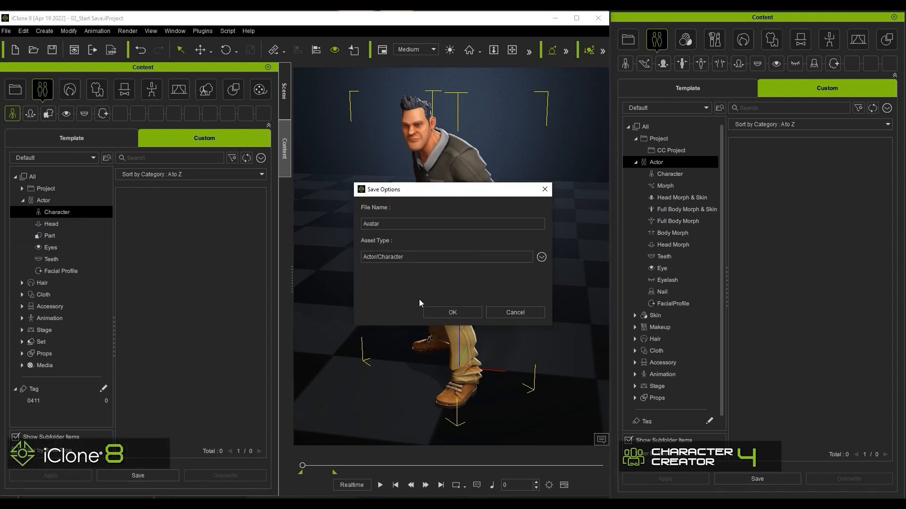
left_click(452, 312)
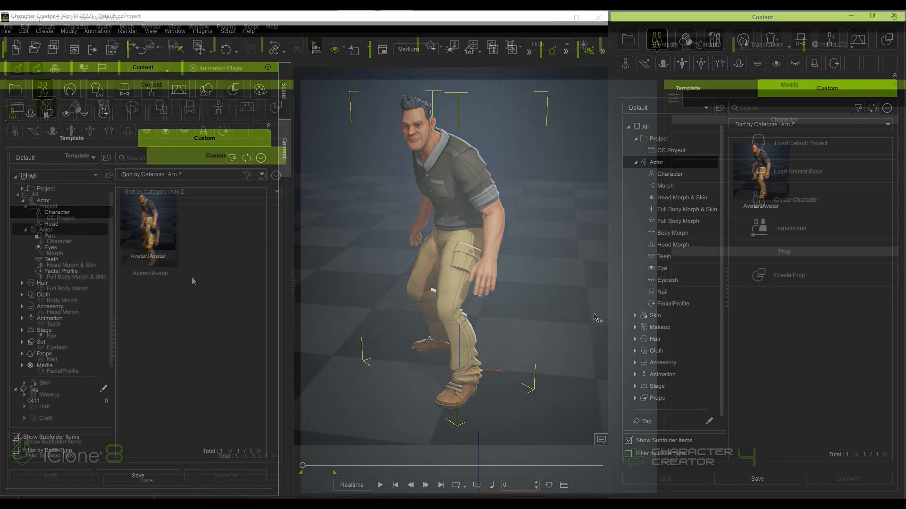
Step: Load Avatar, dress it in Joe's sweater and pants, and set JOE Body and Head morphs to 50
double_click(150, 234)
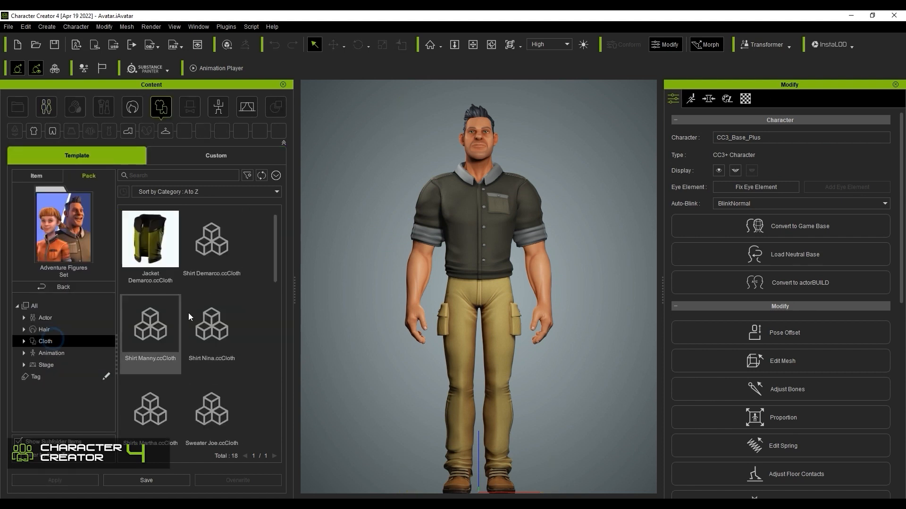
double_click(211, 395)
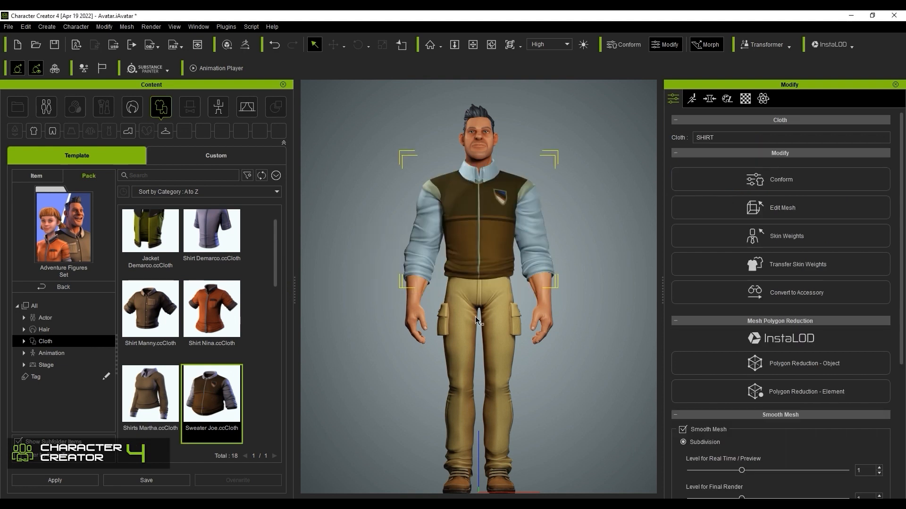
scroll("down", 3)
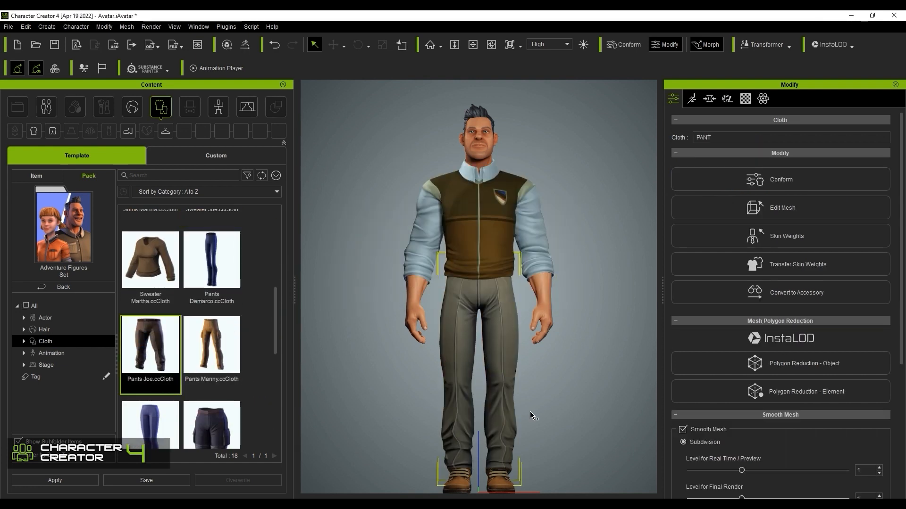
left_click(708, 98)
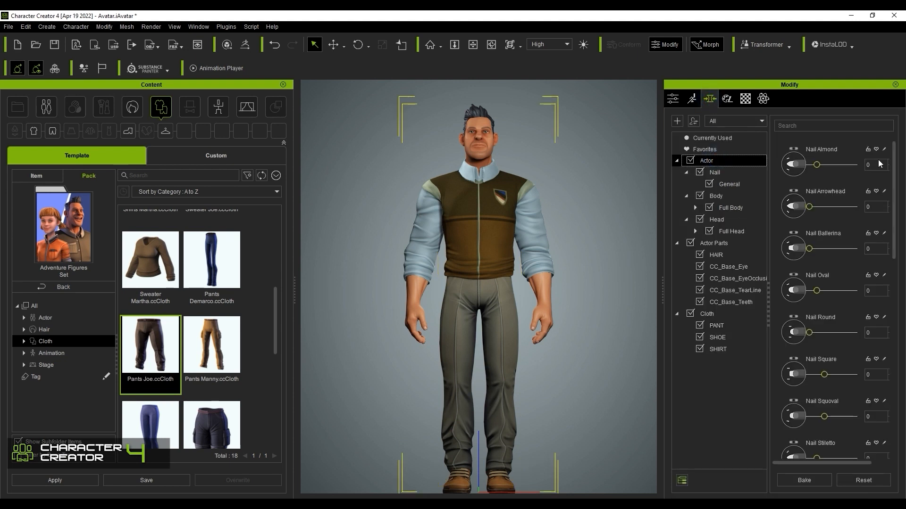
scroll("down", 3)
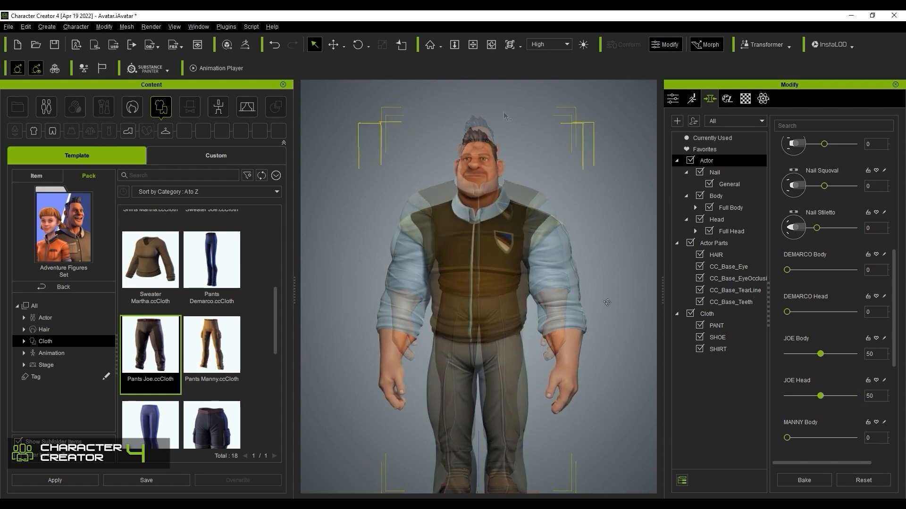
left_click(215, 155)
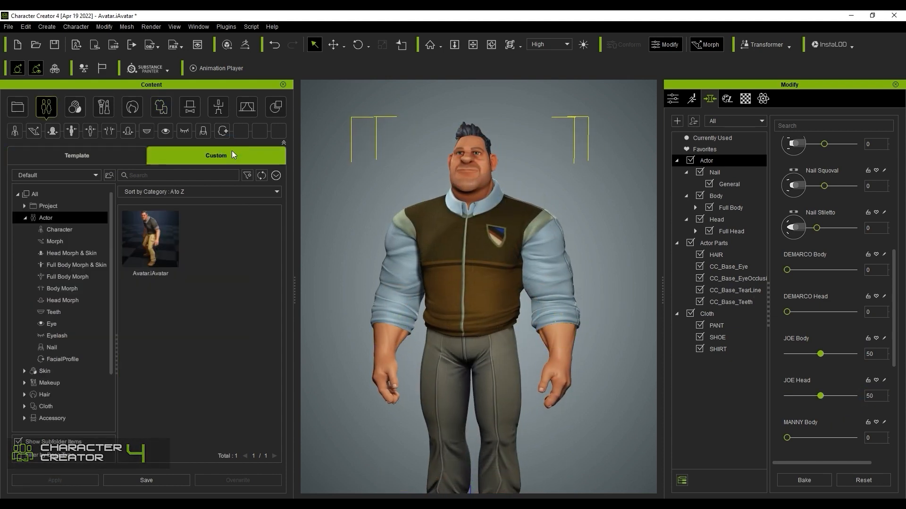
Step: Save the reshaped character as Avatar in CC4 so Avatar.ccAvatar appears in iClone's custom library
left_click(146, 480)
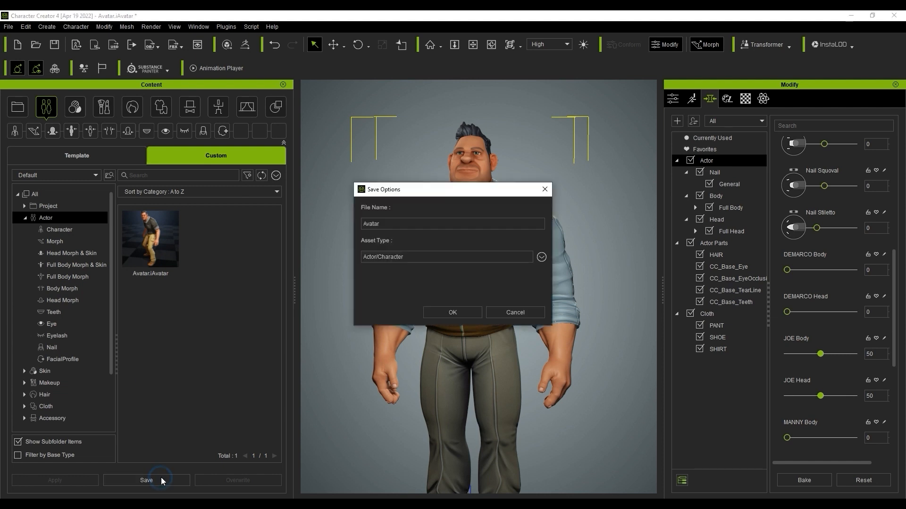
left_click(452, 313)
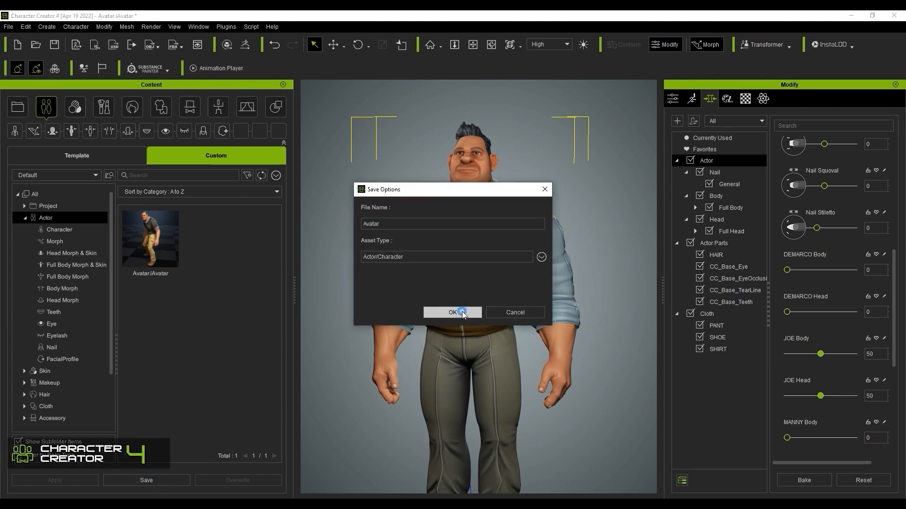
left_click(452, 312)
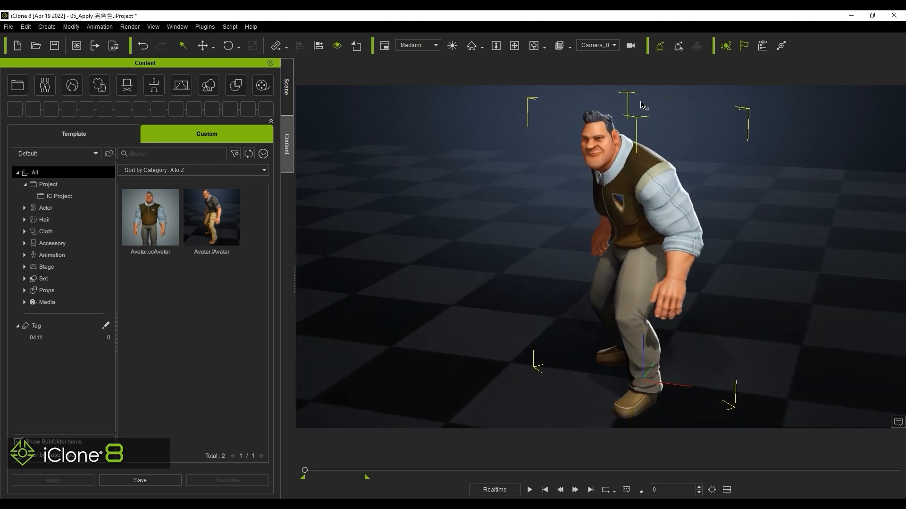
Step: Play back the scene so the Joe-styled Avatar performs its stunt animation across the floor
left_click(596, 45)
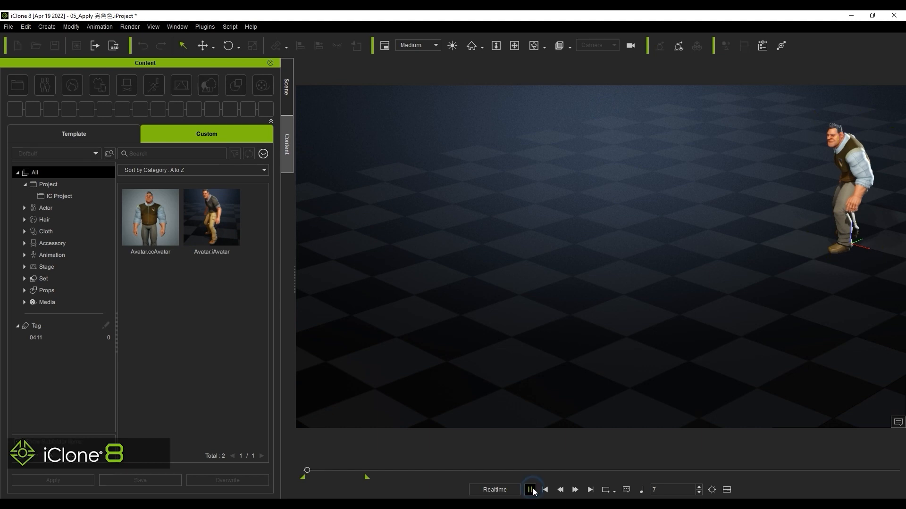
left_click(531, 490)
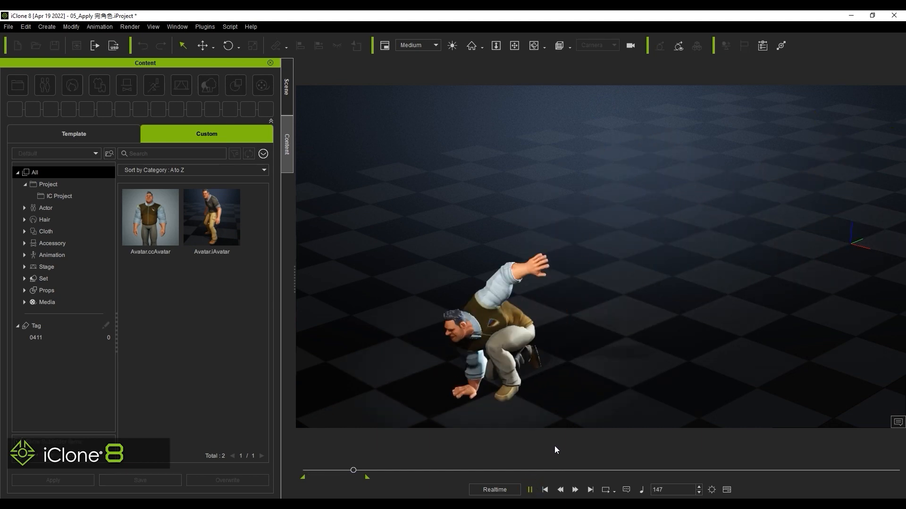